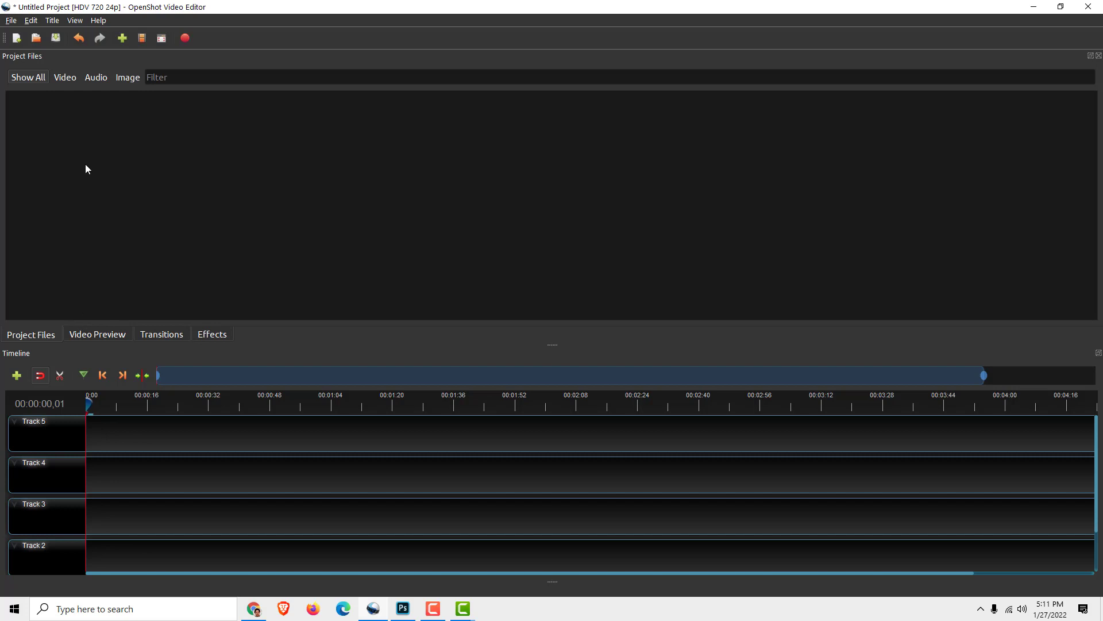
mouse_move(33, 58)
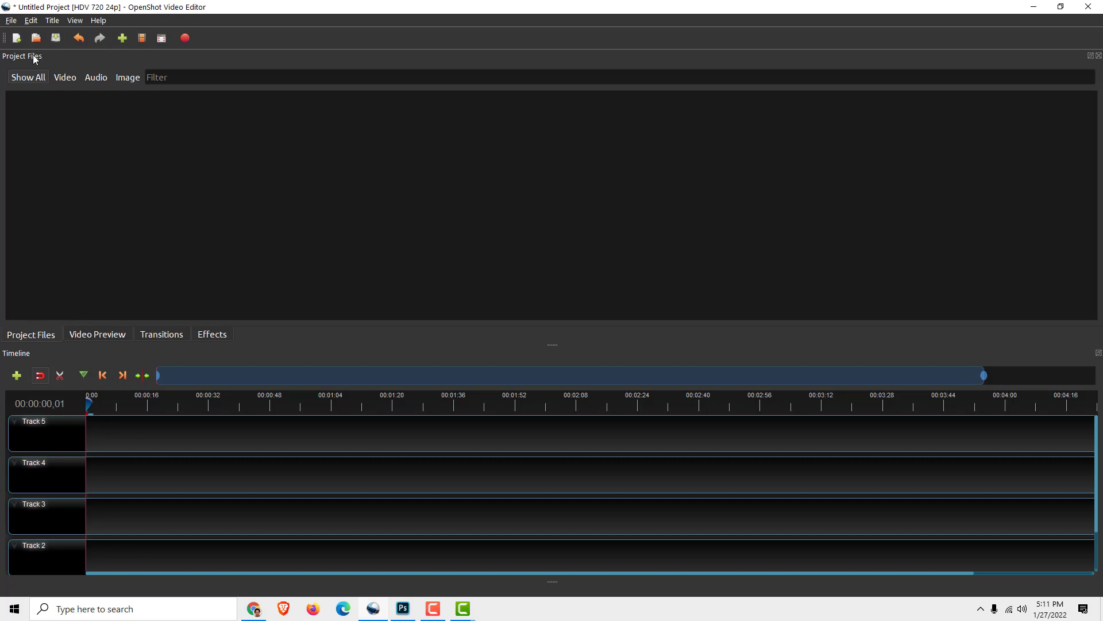
Step: Bring up the context menu offering Import Files in the empty project
left_click(73, 19)
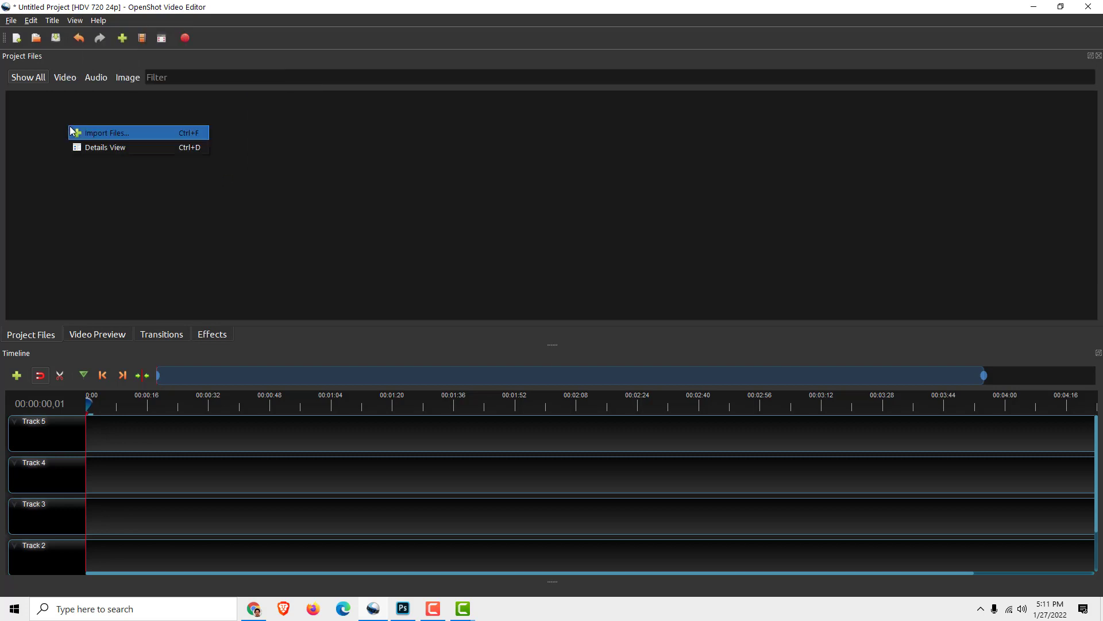
Step: Import Project 1.mp4, Robin - 21723.mp4 and Waterfall - 24515.mp4 from the Videos folder
left_click(106, 132)
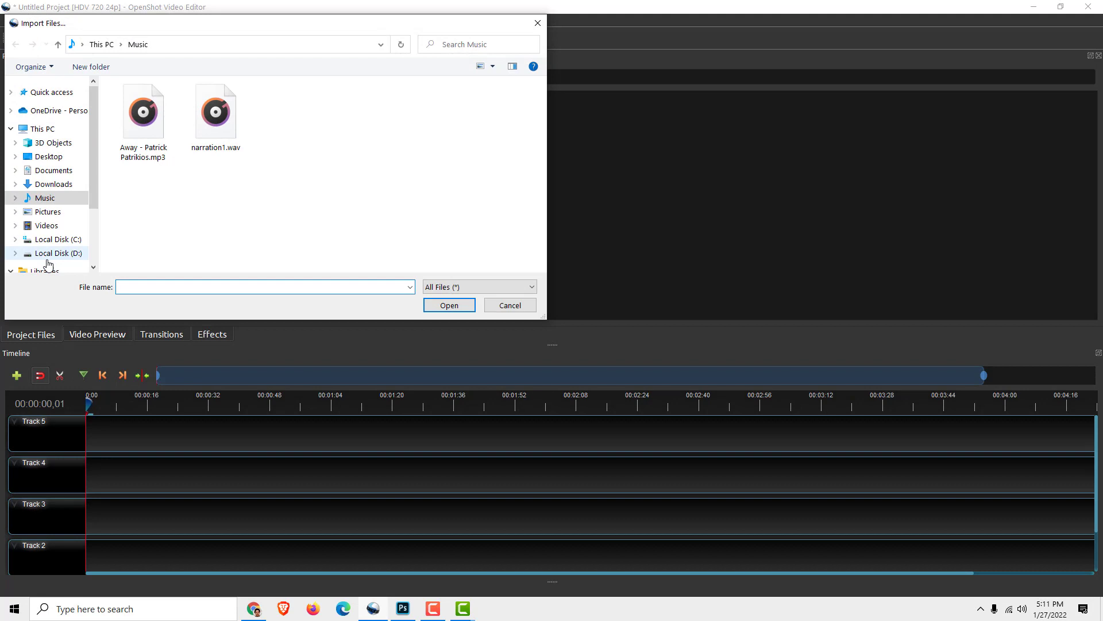
left_click(46, 225)
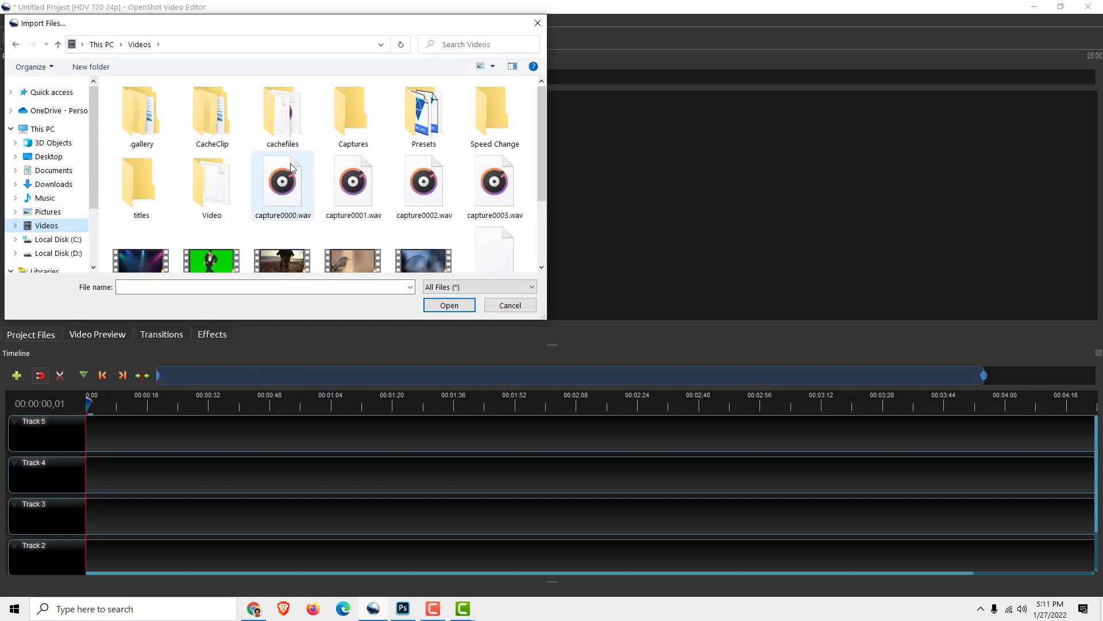
left_click(281, 189)
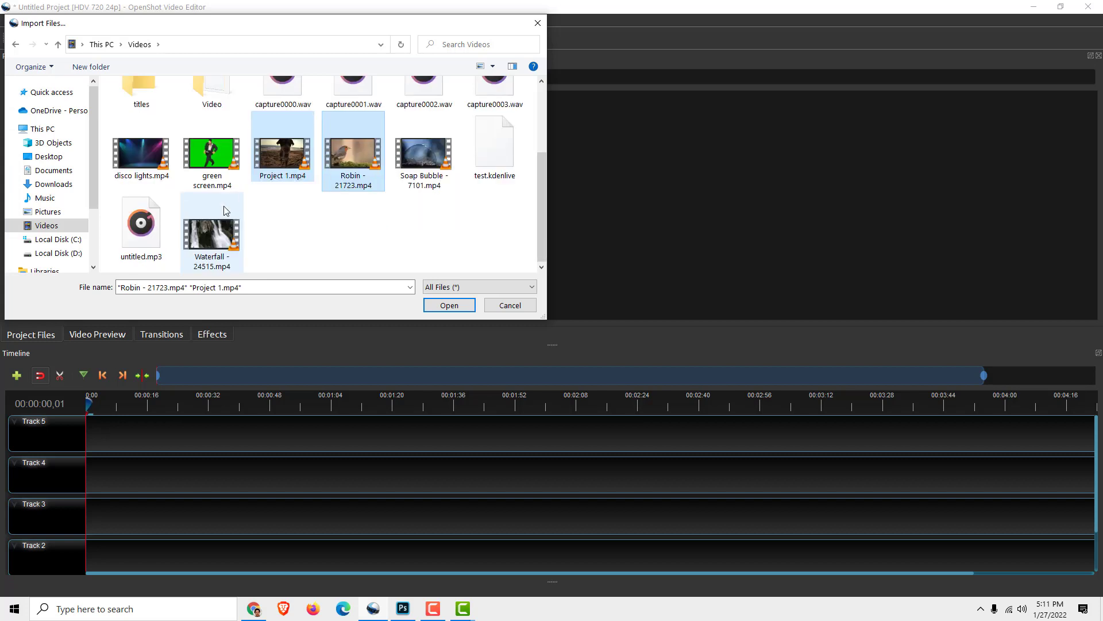
left_click(449, 305)
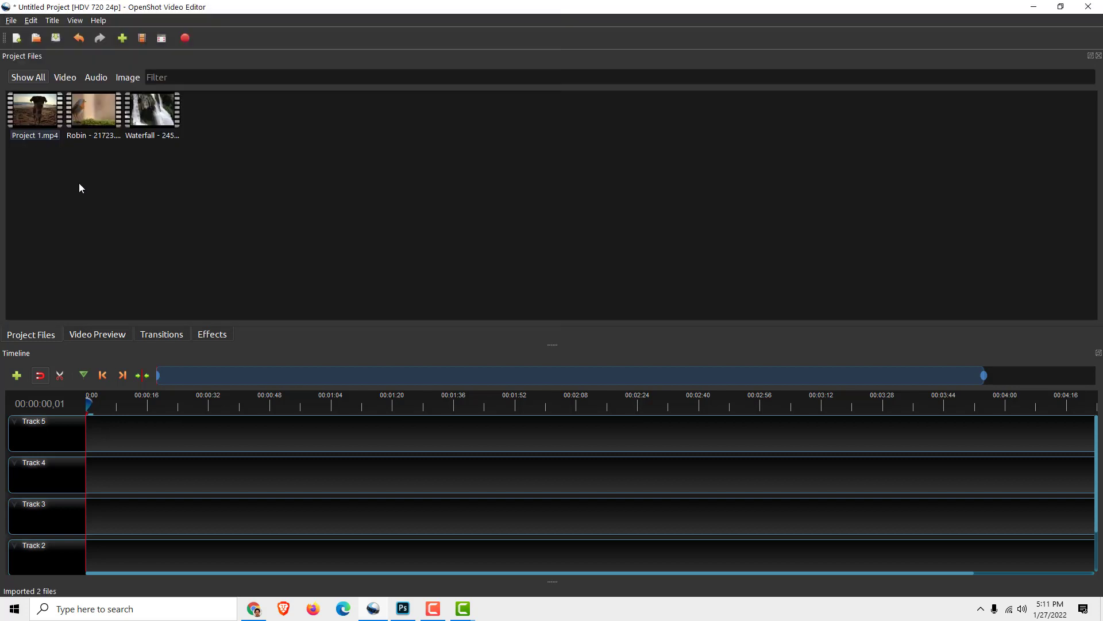
Step: Arrange Project 1, Robin and Waterfall end-to-end on Track 4 and show the Video Preview
left_click_drag(34, 108, 89, 493)
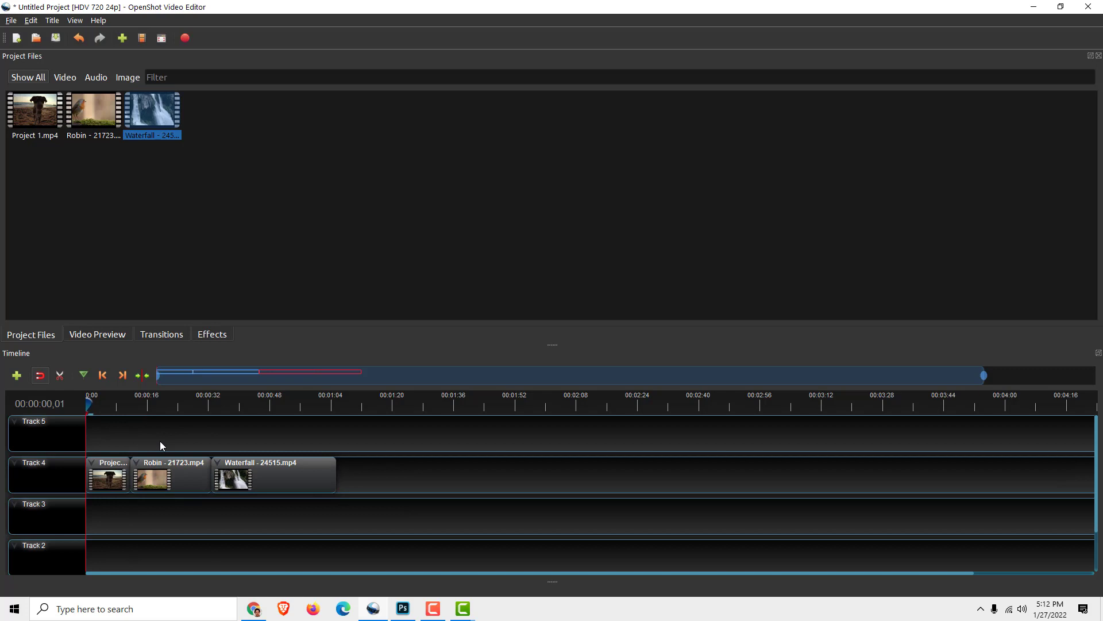
left_click(168, 403)
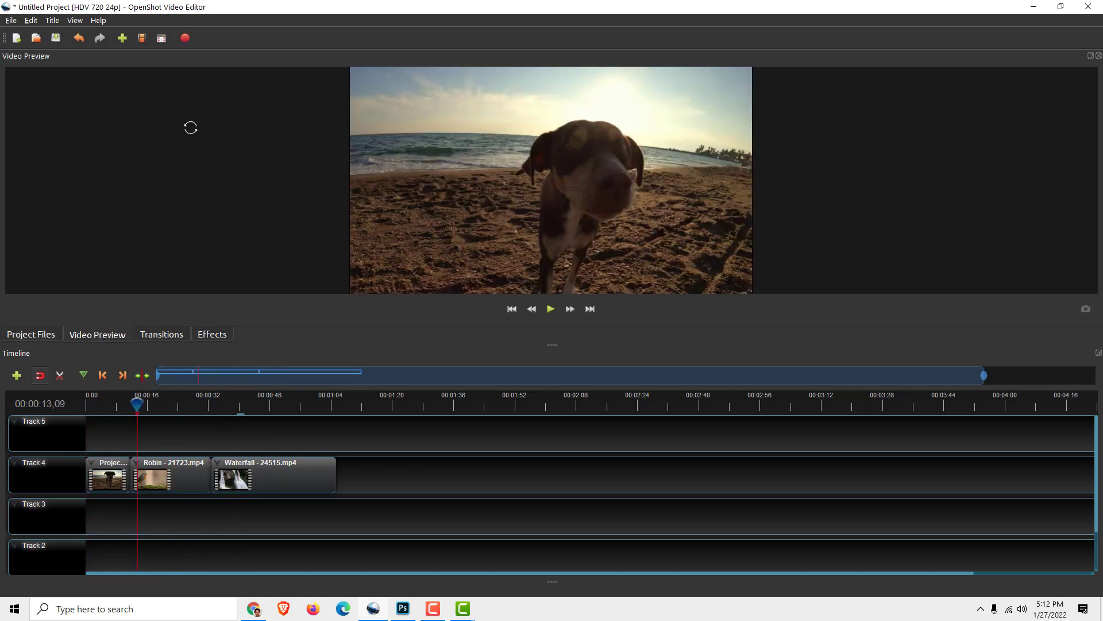
mouse_move(185, 38)
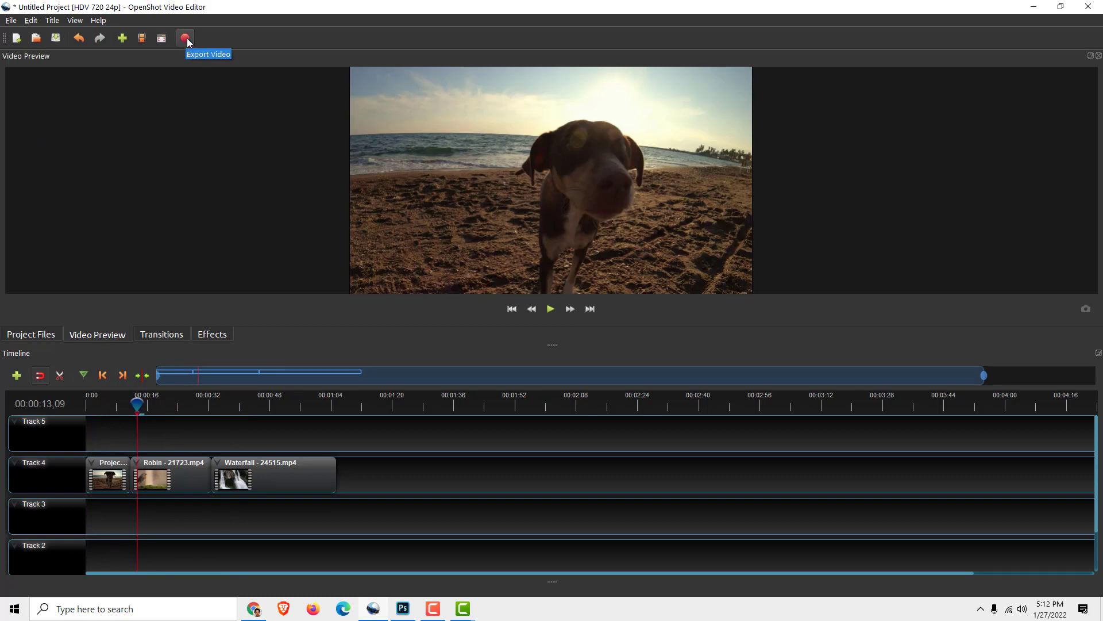
Step: Export the timeline as 'name kit' in MP4 (h.264) High quality to the Videos folder
left_click(185, 37)
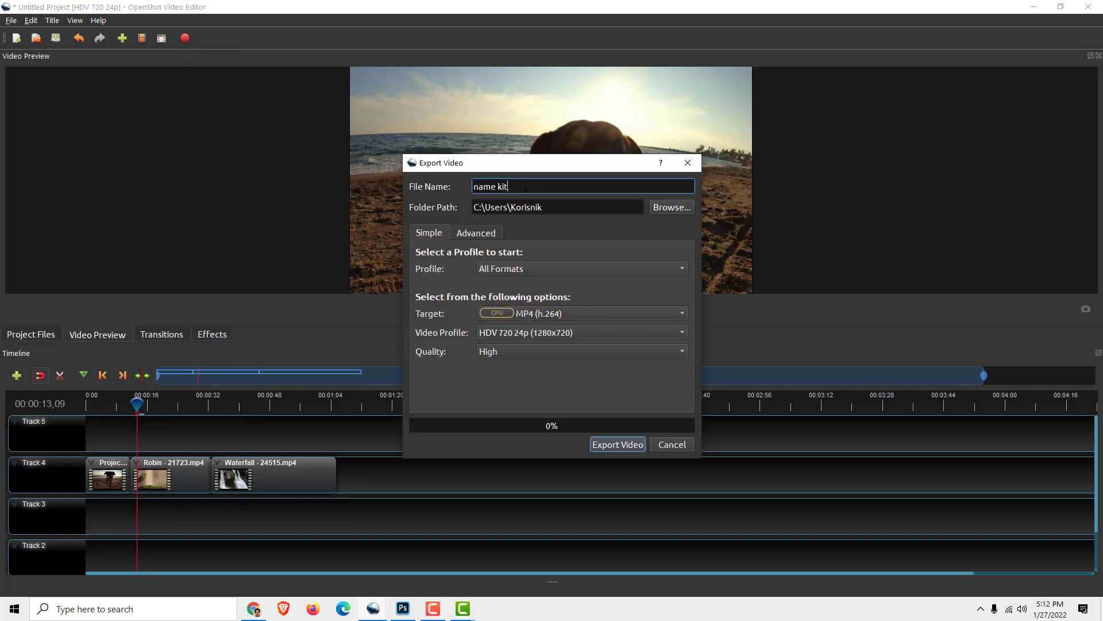
left_click(669, 207)
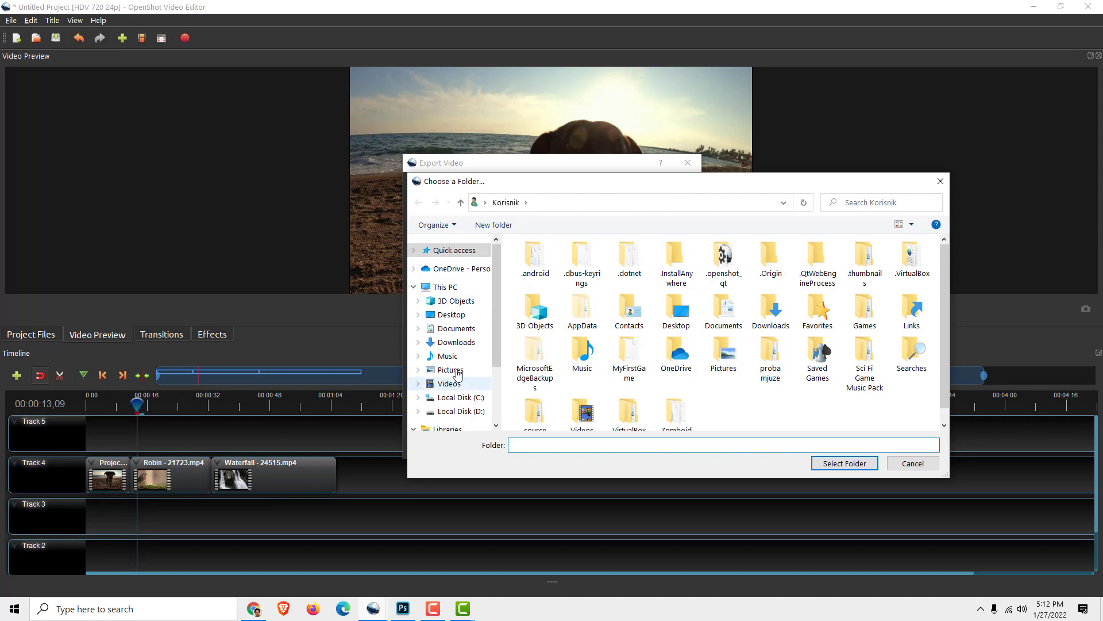
double_click(448, 383)
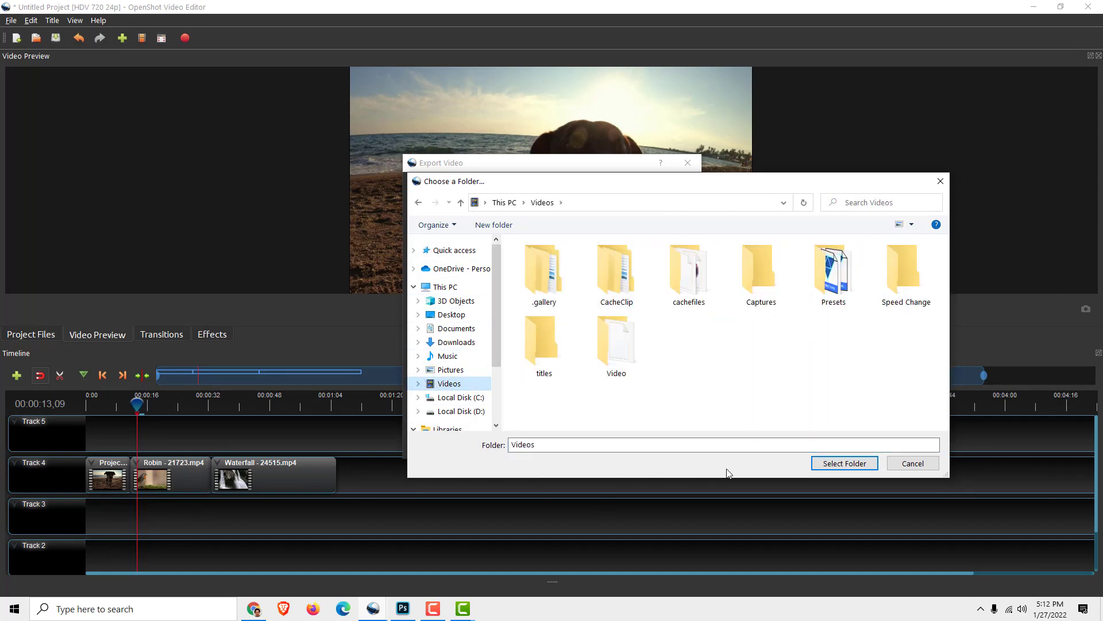
left_click(843, 463)
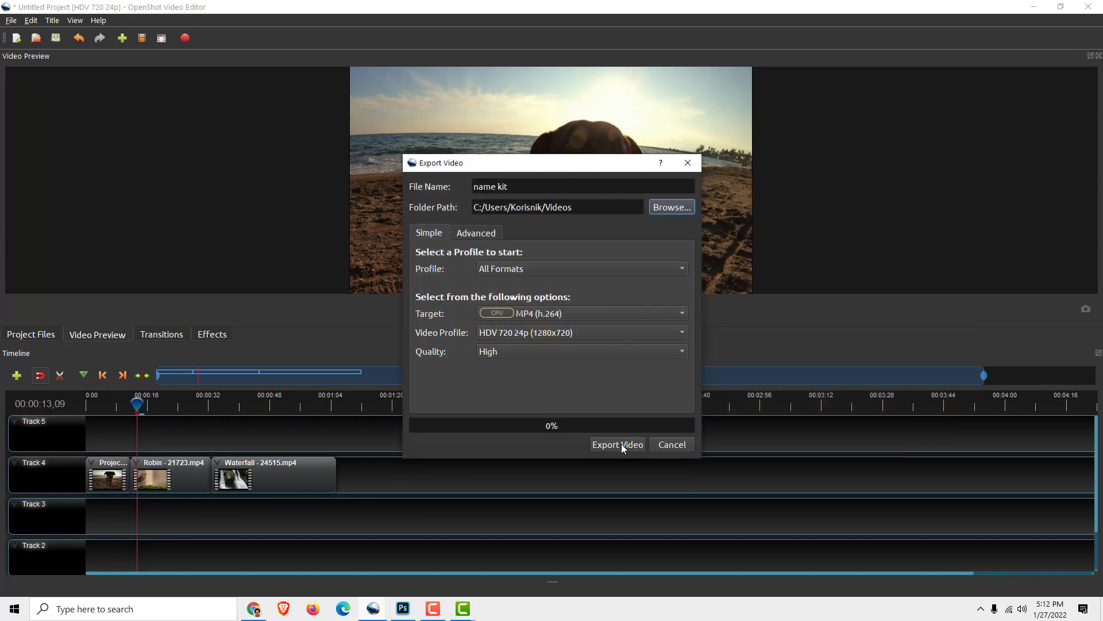
left_click(617, 444)
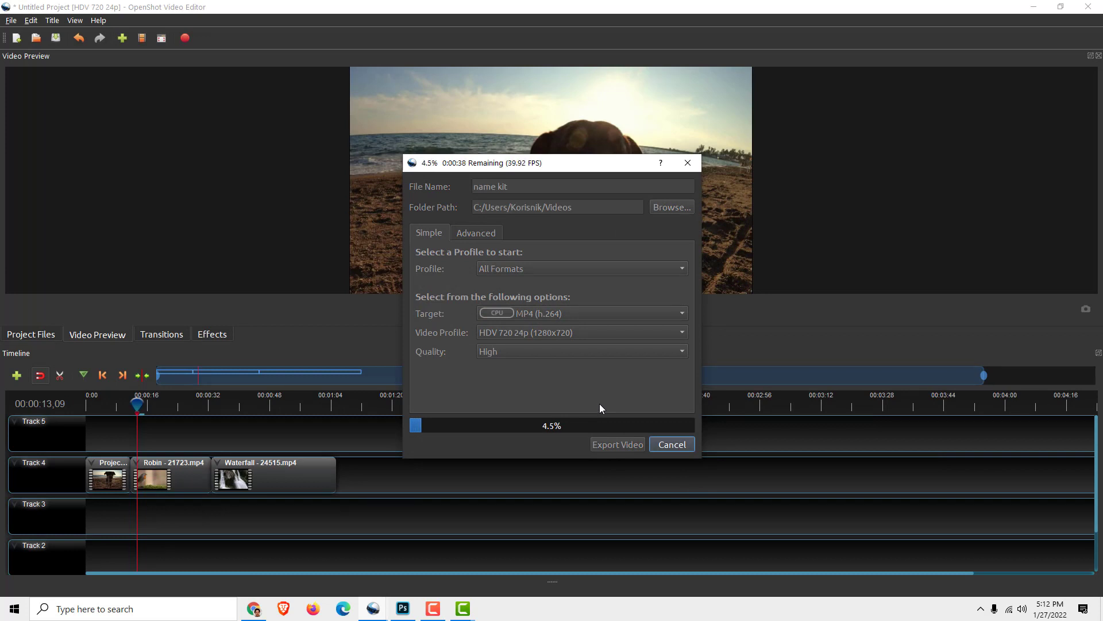